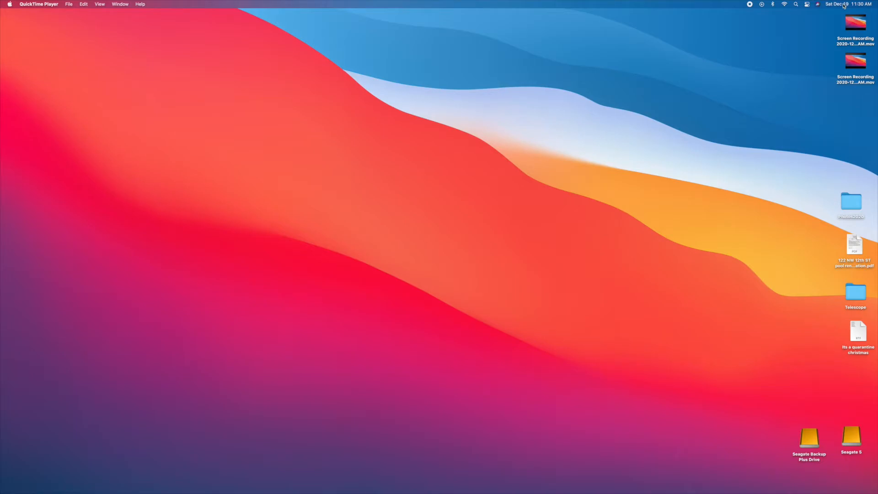
- Open Notification Center from the menu bar date and time to view the Cupertino Weather widget
left_click(847, 4)
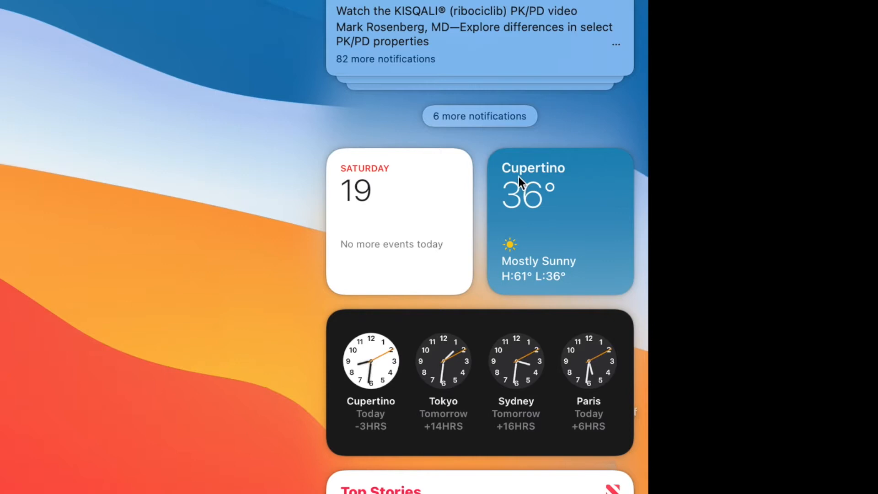
mouse_move(544, 201)
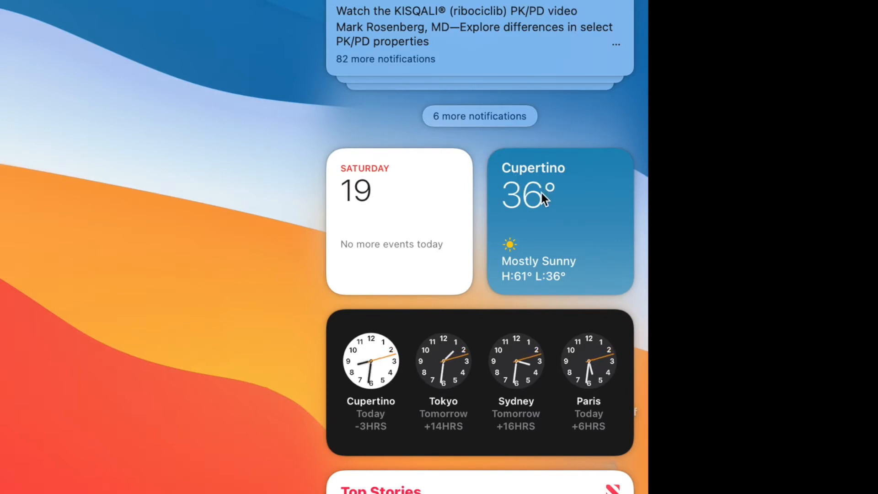
- Enter widget editing mode via Edit Widgets at the bottom of Notification Center
scroll("down", 3)
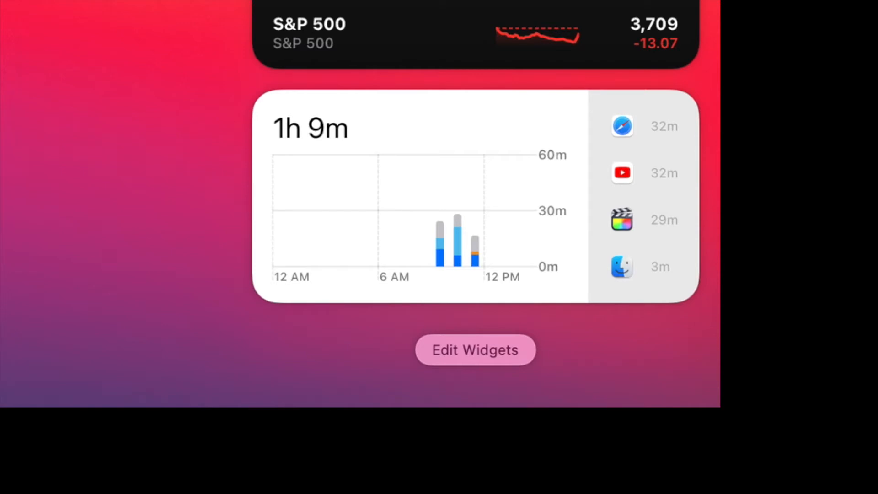
scroll("down", 3)
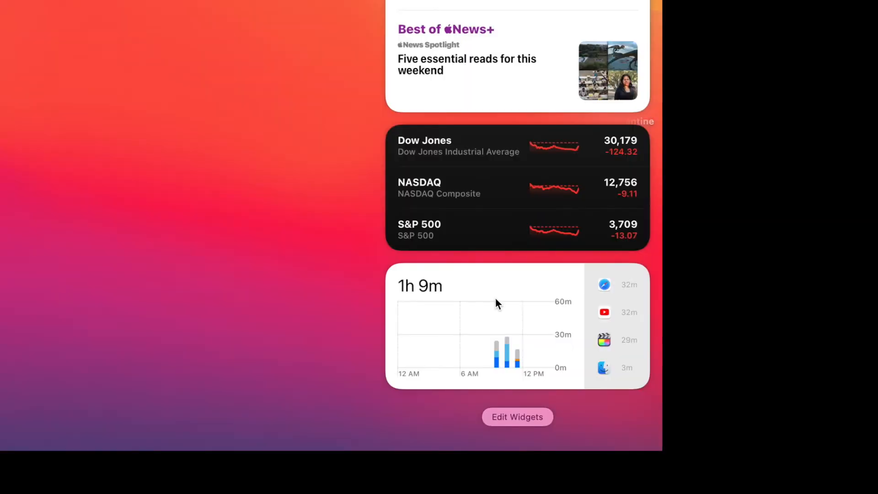
mouse_move(517, 417)
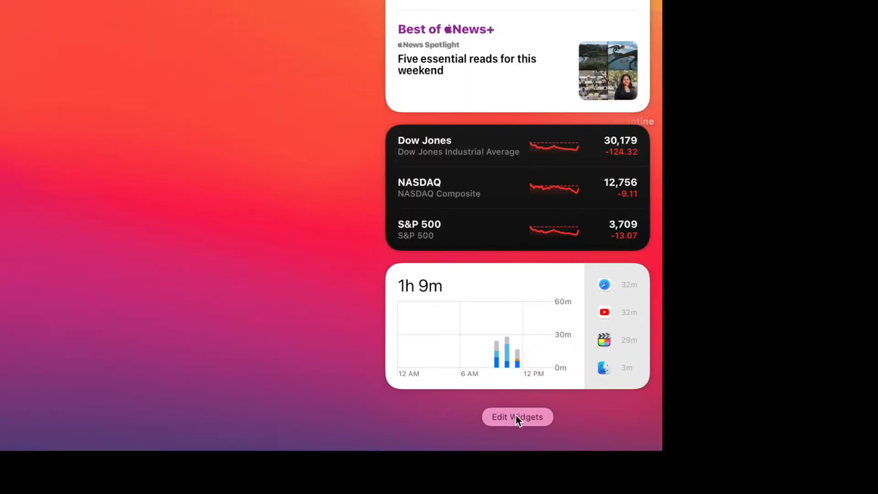
left_click(516, 416)
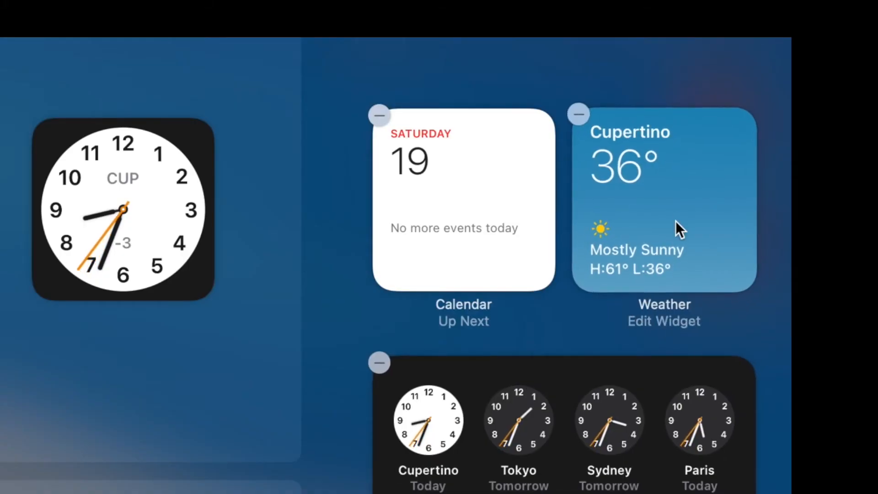
- Set the Weather widget's location to My Location and confirm with Done
left_click(663, 321)
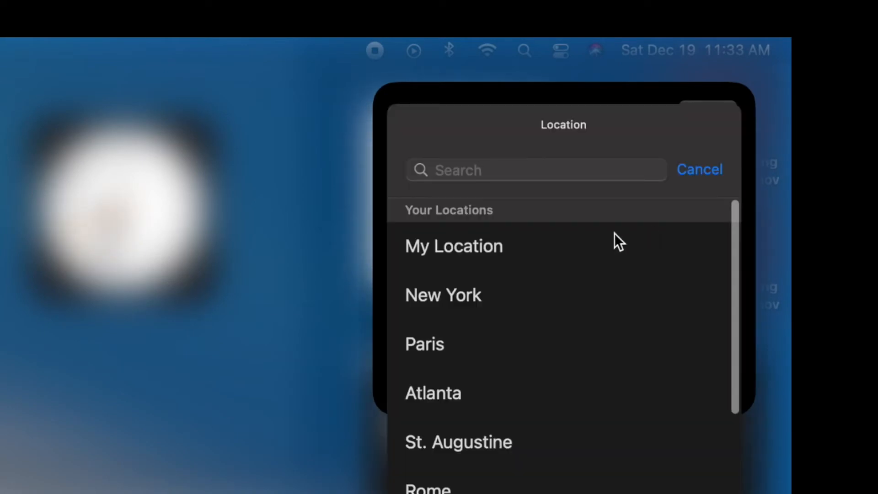
left_click(454, 245)
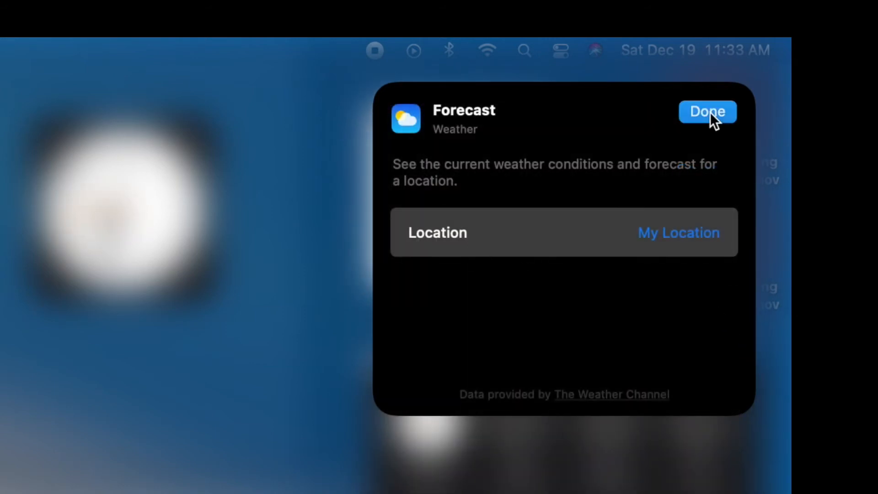
left_click(708, 112)
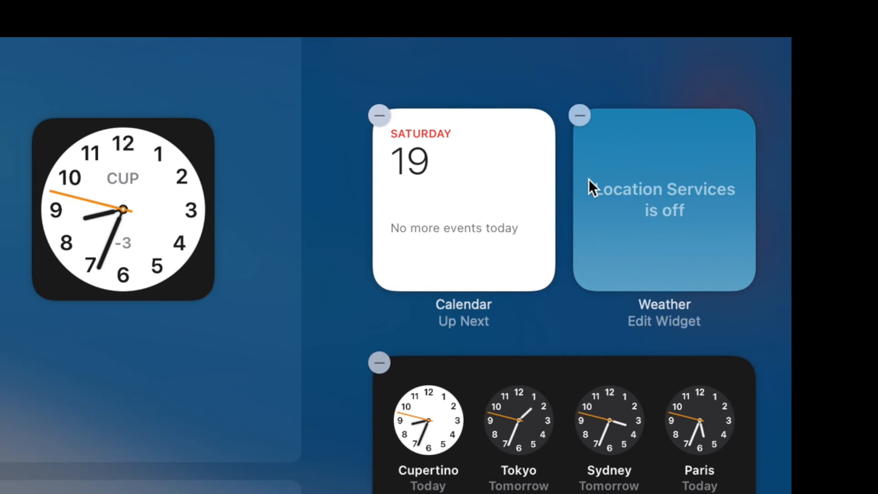
mouse_move(632, 242)
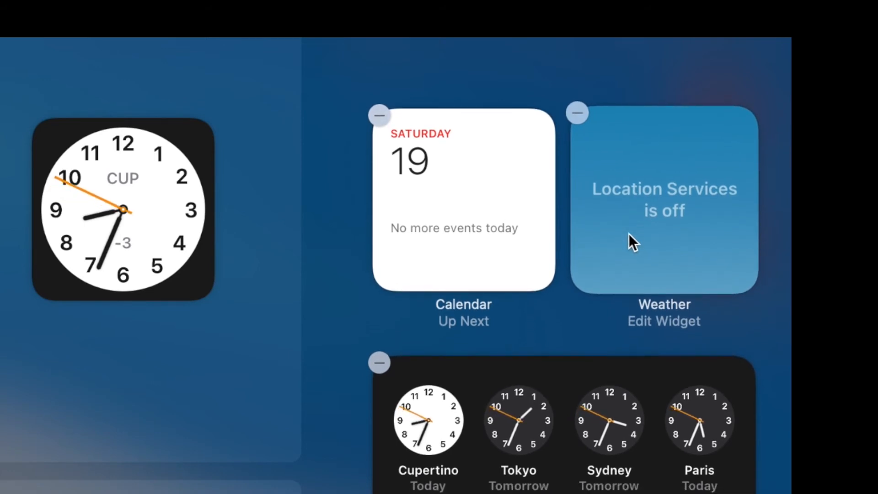
mouse_move(681, 232)
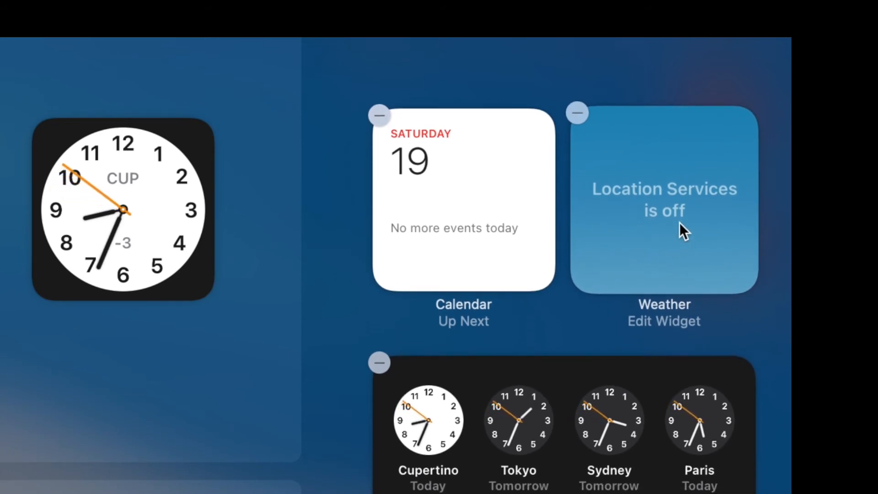
mouse_move(680, 201)
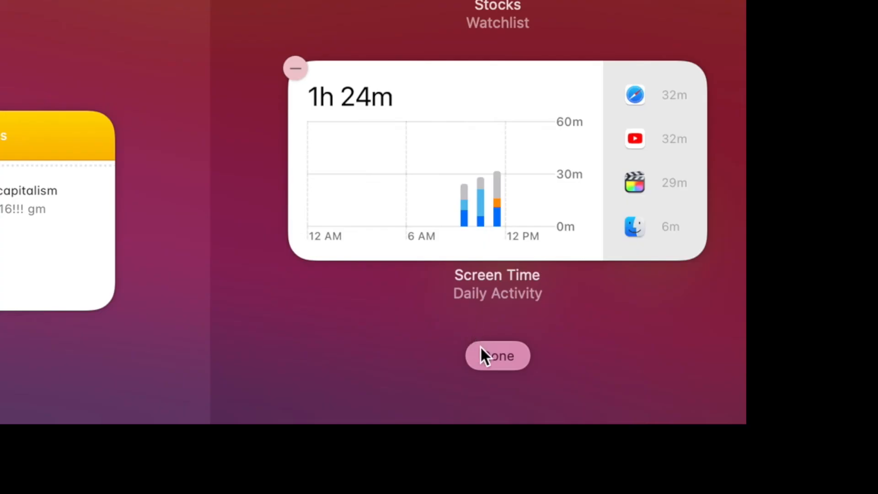
left_click(497, 356)
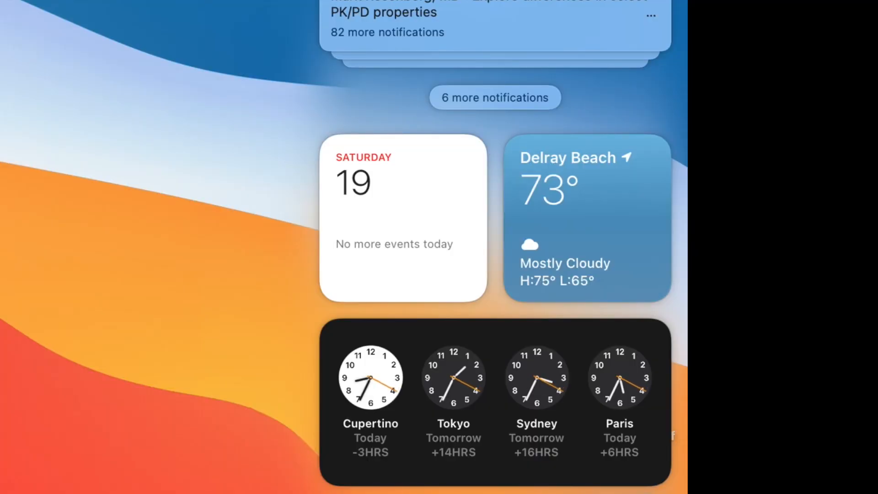
mouse_move(588, 224)
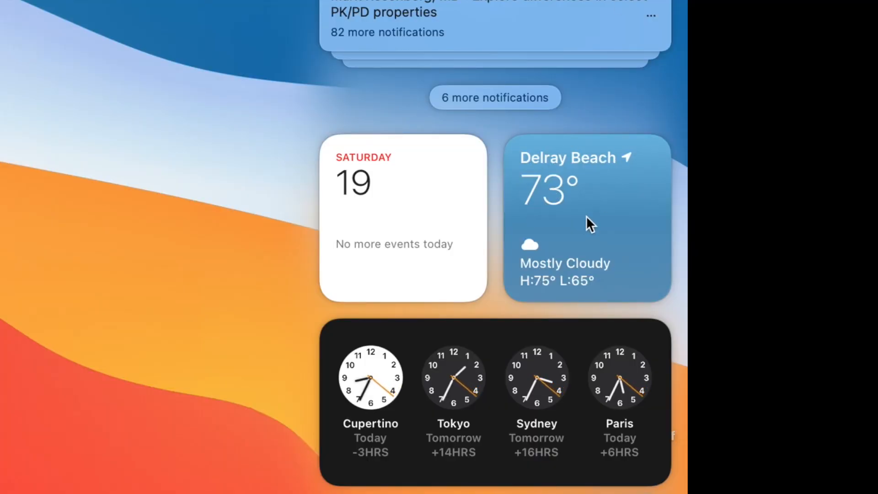
mouse_move(585, 223)
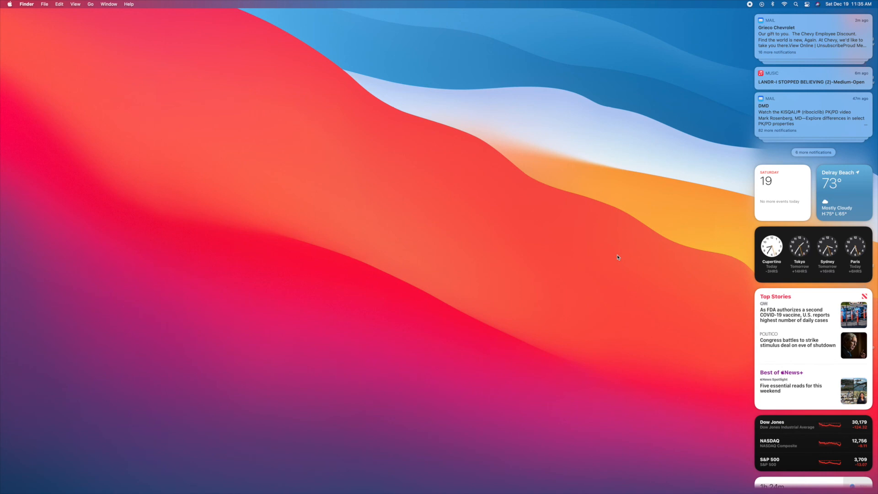
scroll("down", 3)
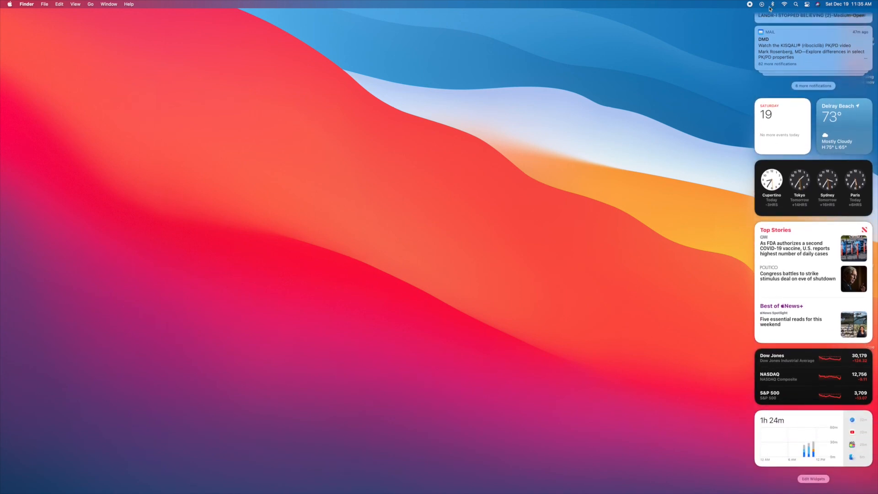